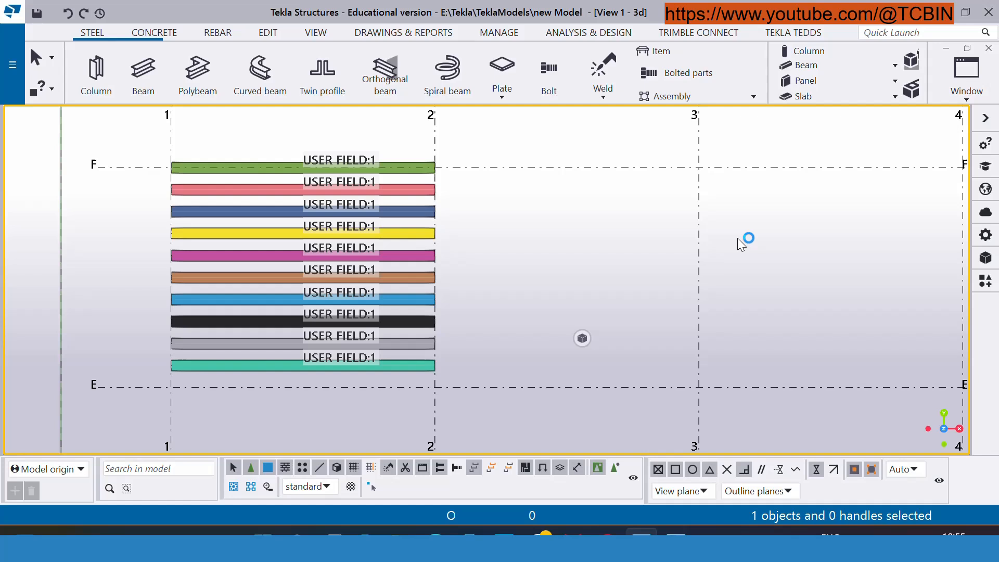
mouse_move(611, 210)
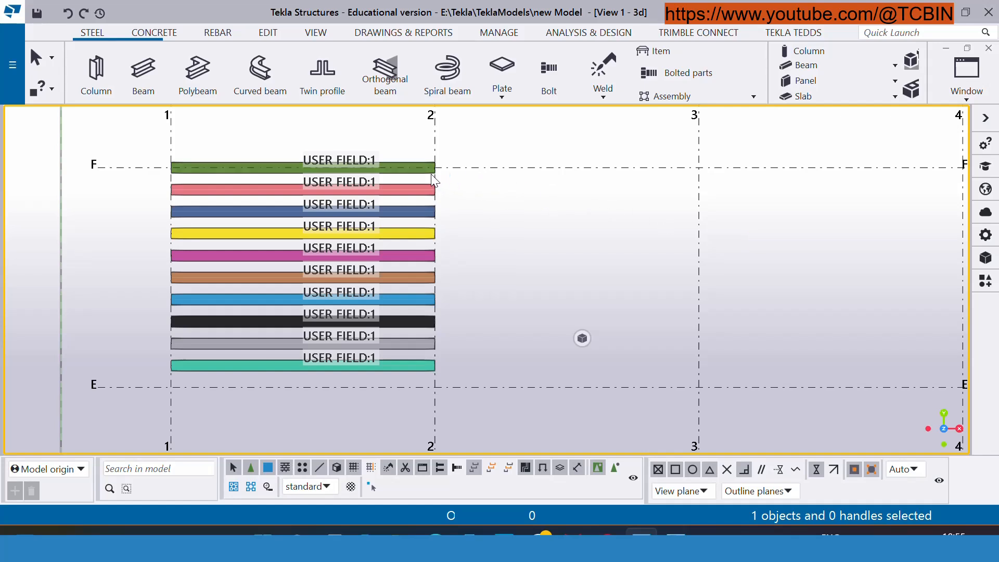
mouse_move(434, 180)
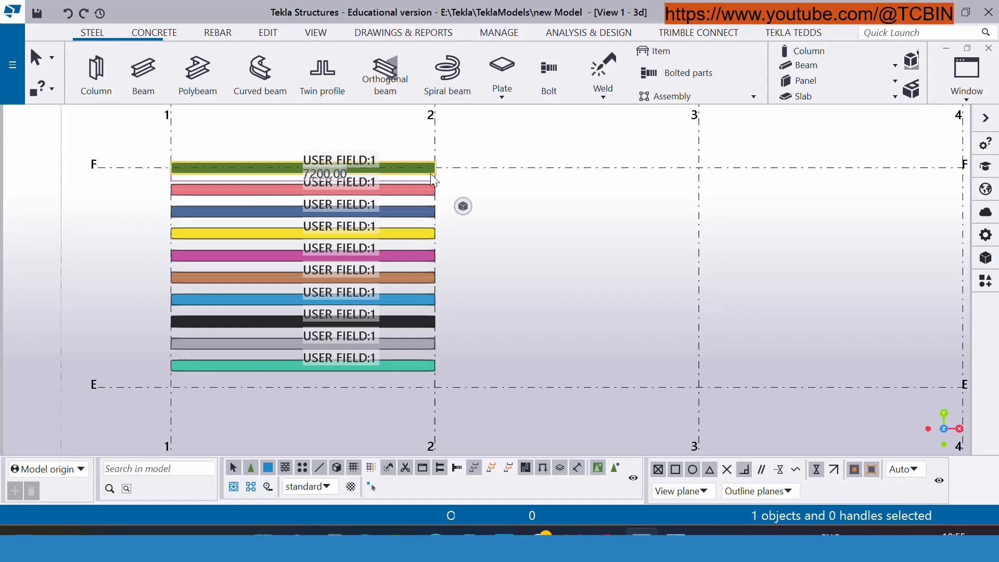
- Double-click the green beam on grid F to show its steel beam properties
double_click(287, 168)
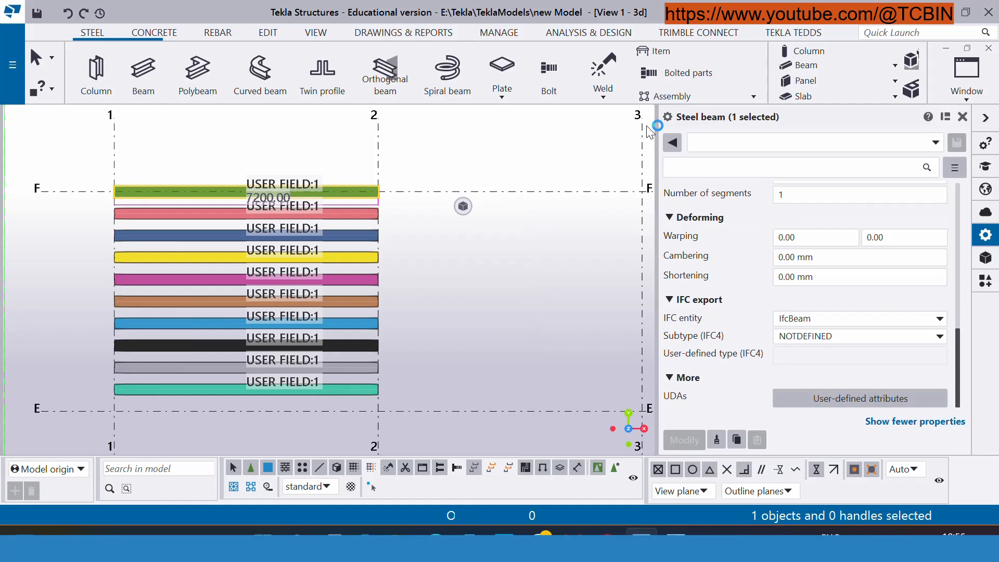
mouse_move(879, 406)
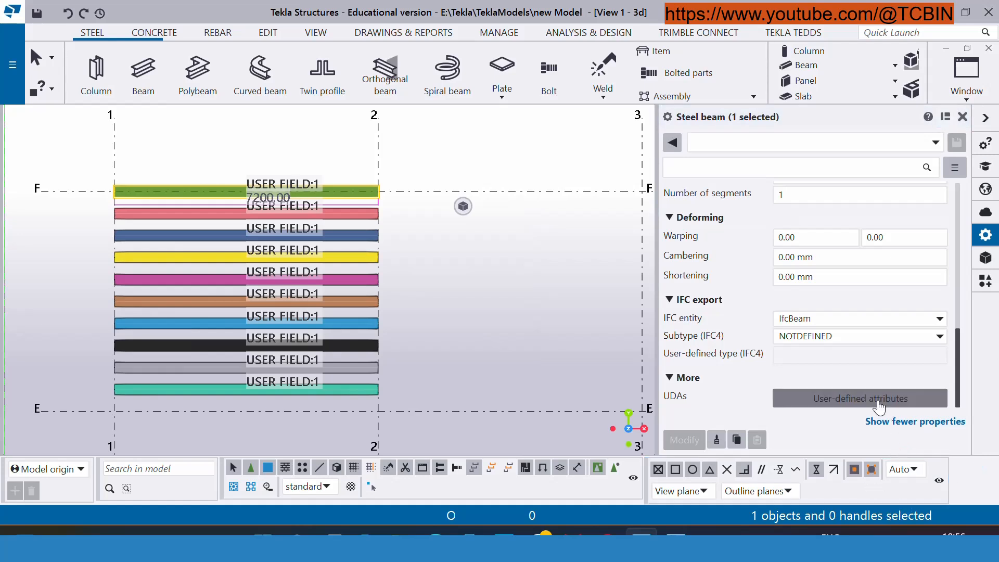
- Inspect the green beam's user-defined attributes (User field 1 is USER FIELD:1), then close them
left_click(859, 398)
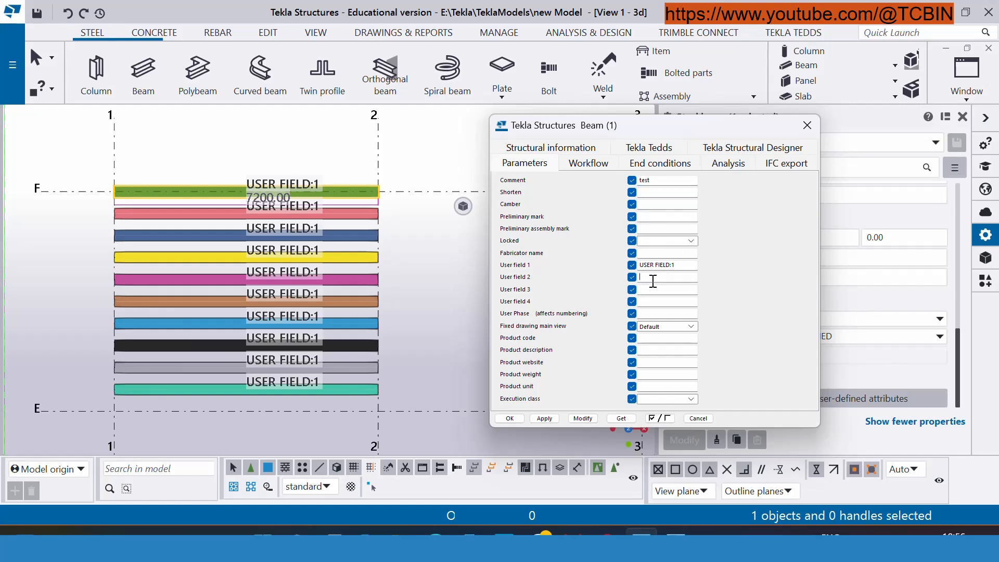
type("ud")
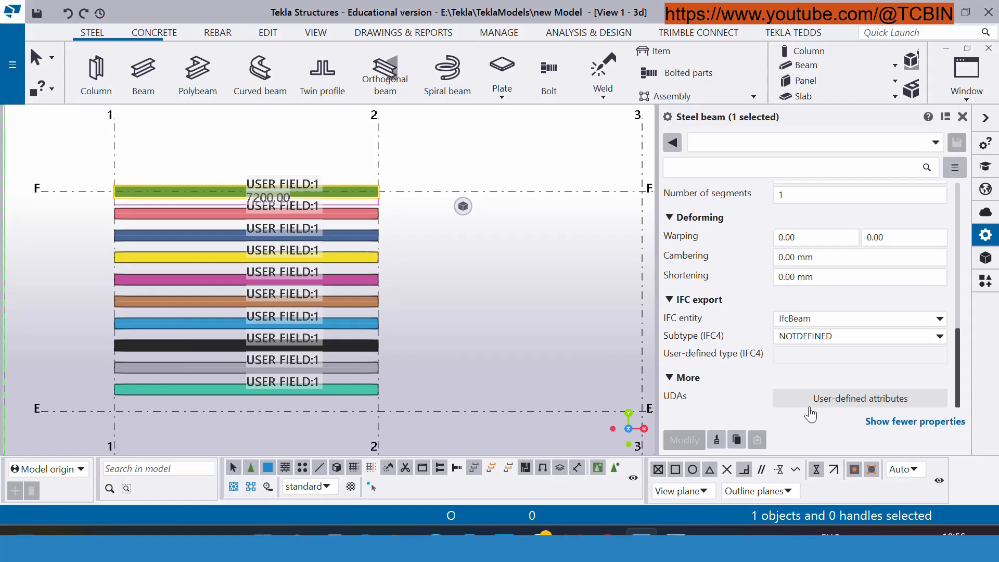
left_click(859, 398)
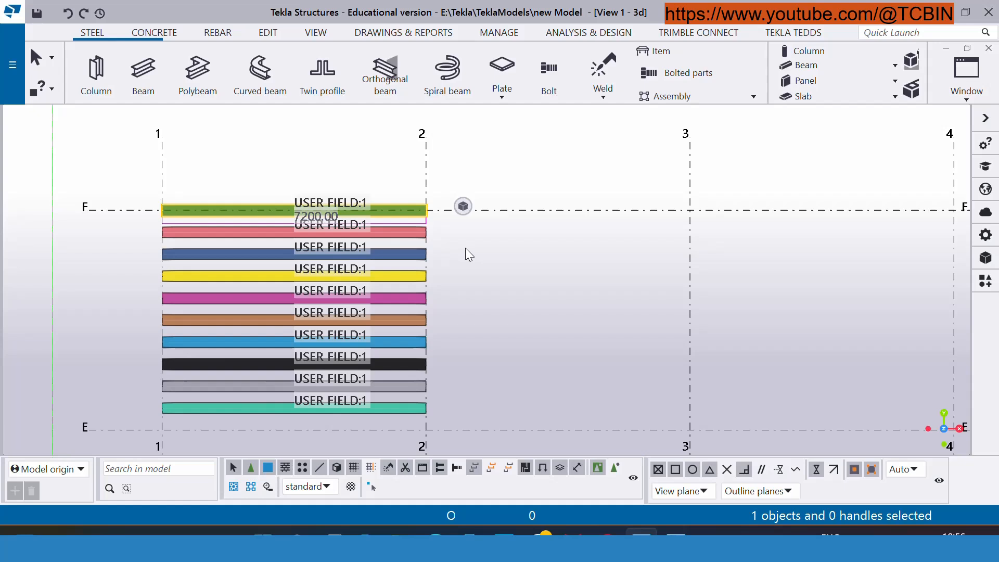
mouse_move(463, 251)
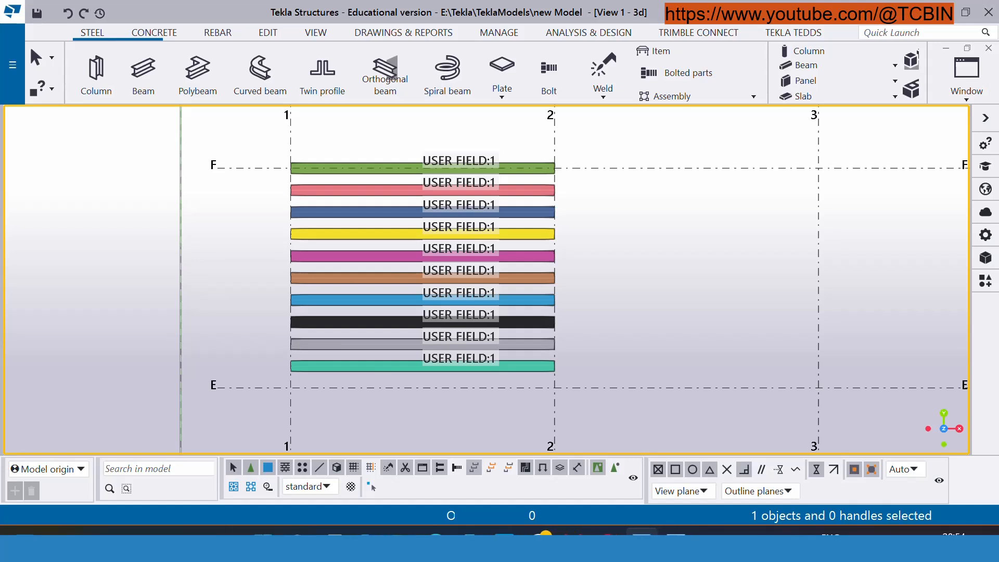
- Open the File menu over the ten beams labelled USER FIELD:1
left_click(11, 65)
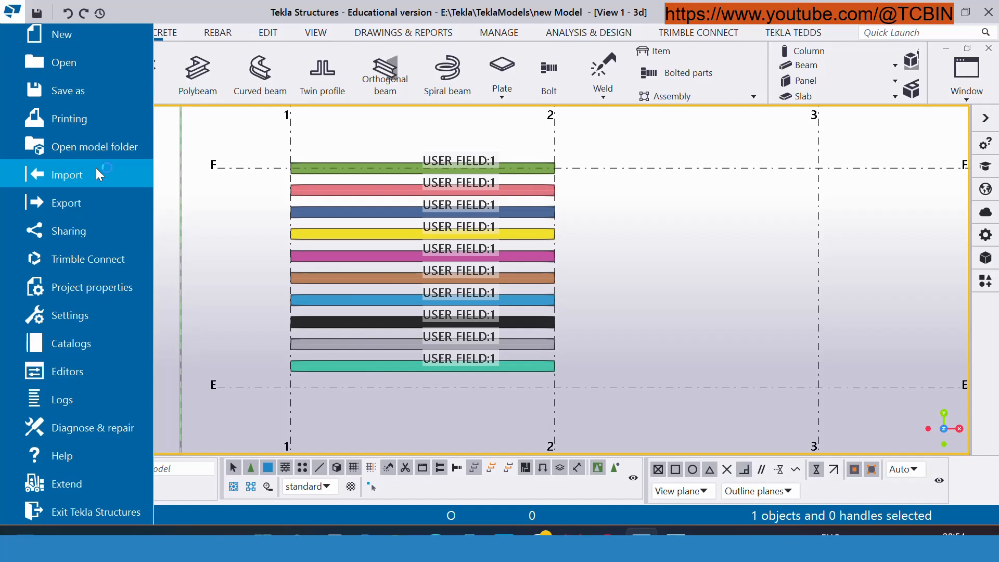
- Start File > Import > Attributes and browse for the input file
left_click(65, 174)
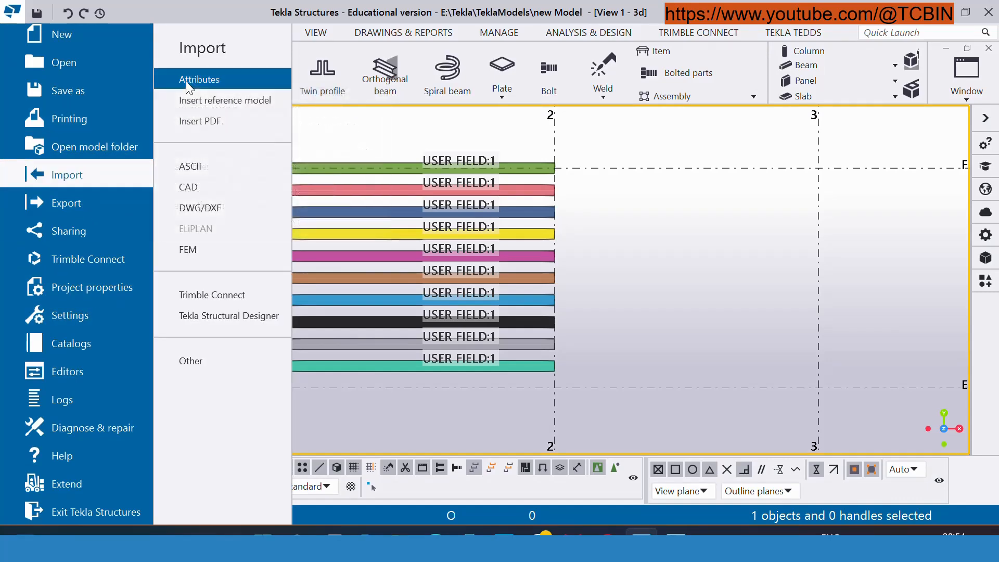
left_click(200, 79)
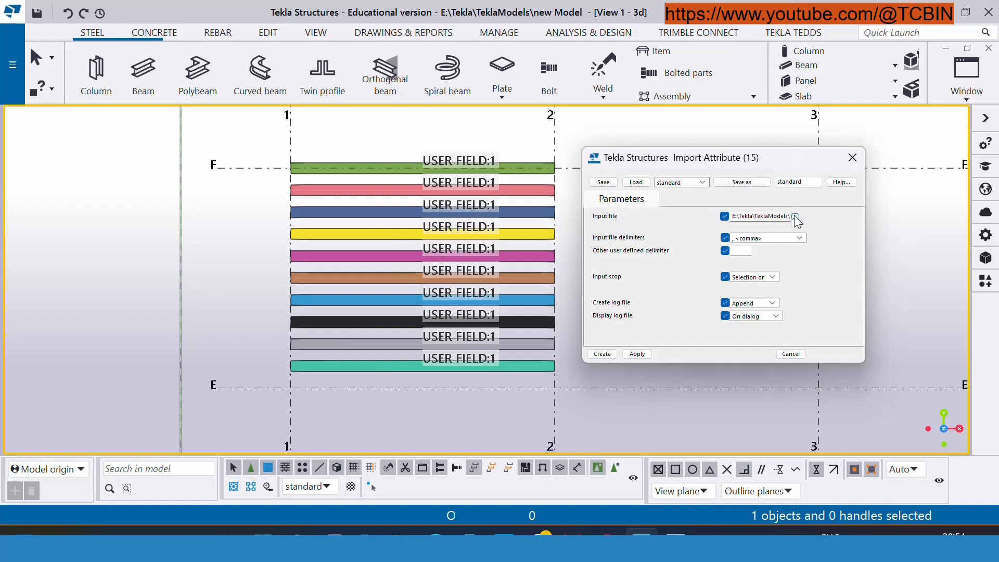
left_click(11, 65)
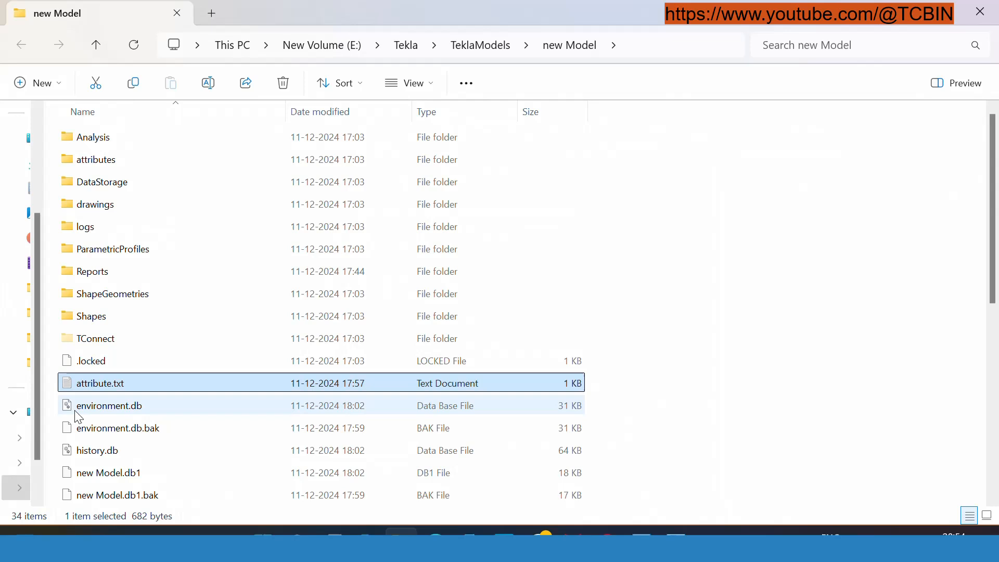
mouse_move(128, 389)
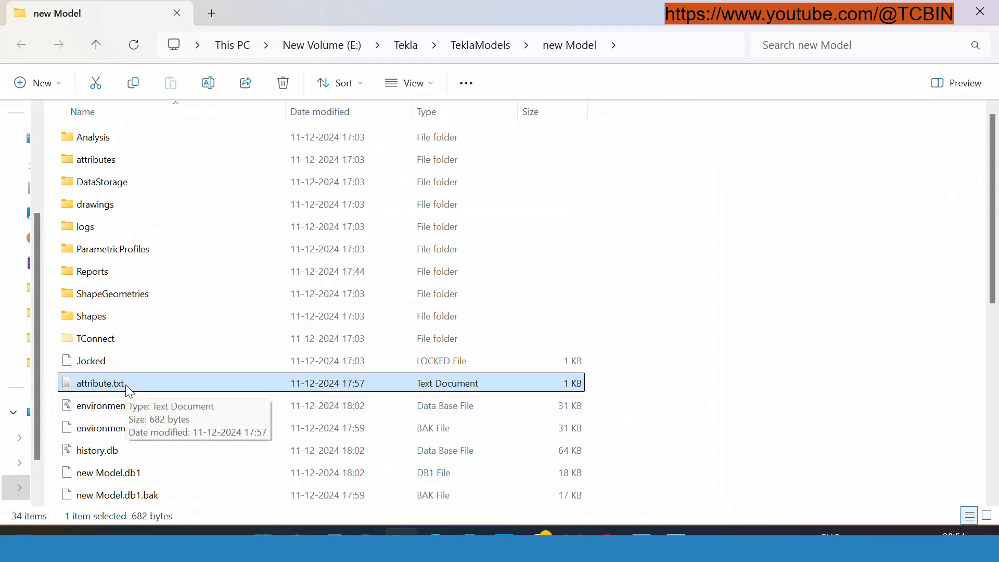
mouse_move(104, 389)
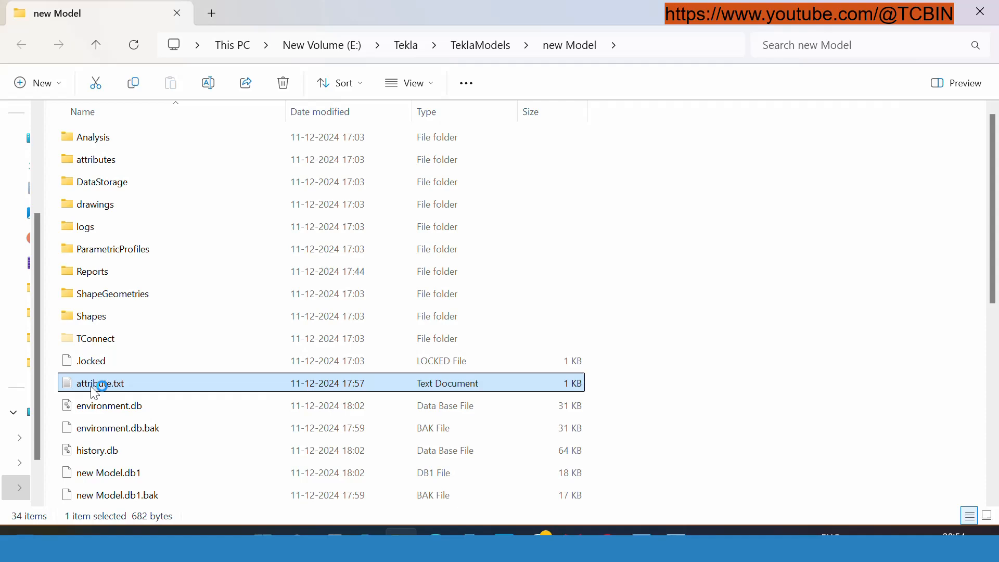
- Open attribute.txt from the Model folder in Notepad++
double_click(100, 383)
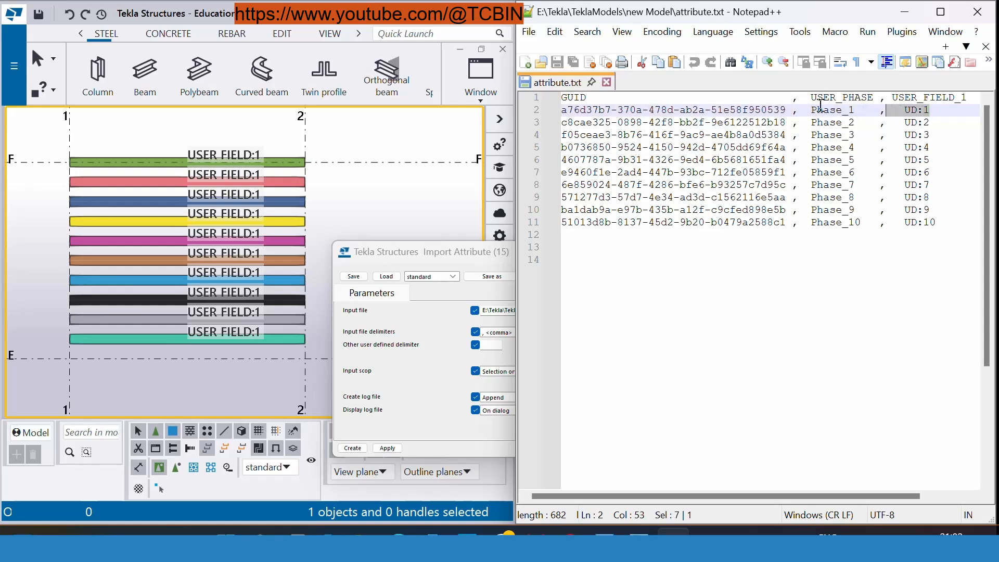
double_click(840, 97)
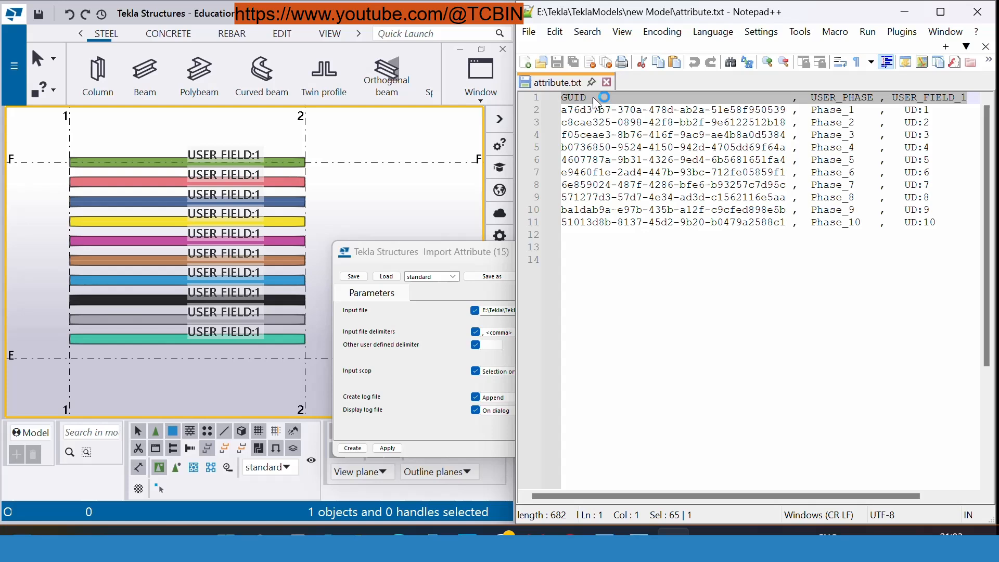
double_click(573, 96)
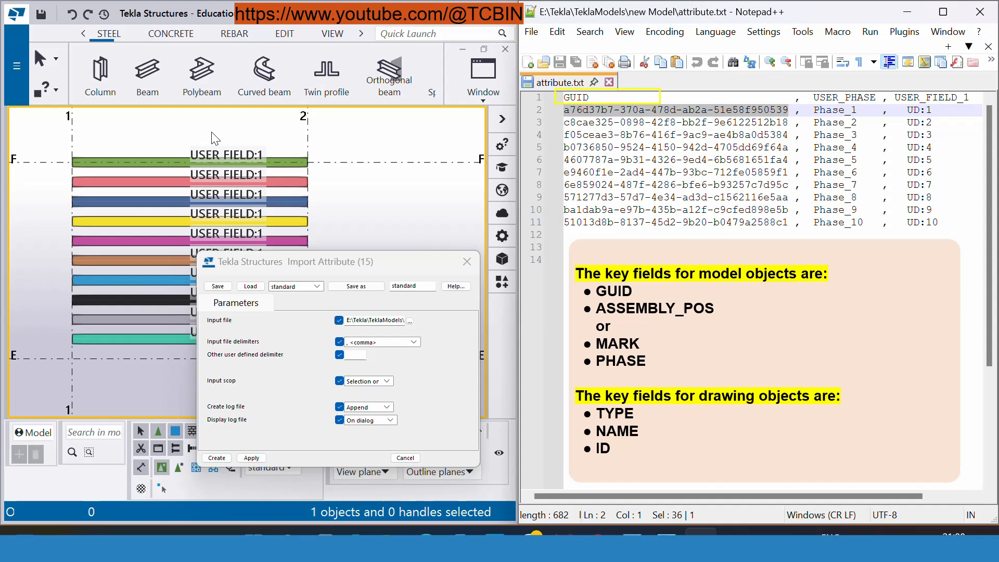
- Inquire the green beam's part and select its GUID a76d37b7-370a-478d-ab2a-51e58f950539
right_click(213, 138)
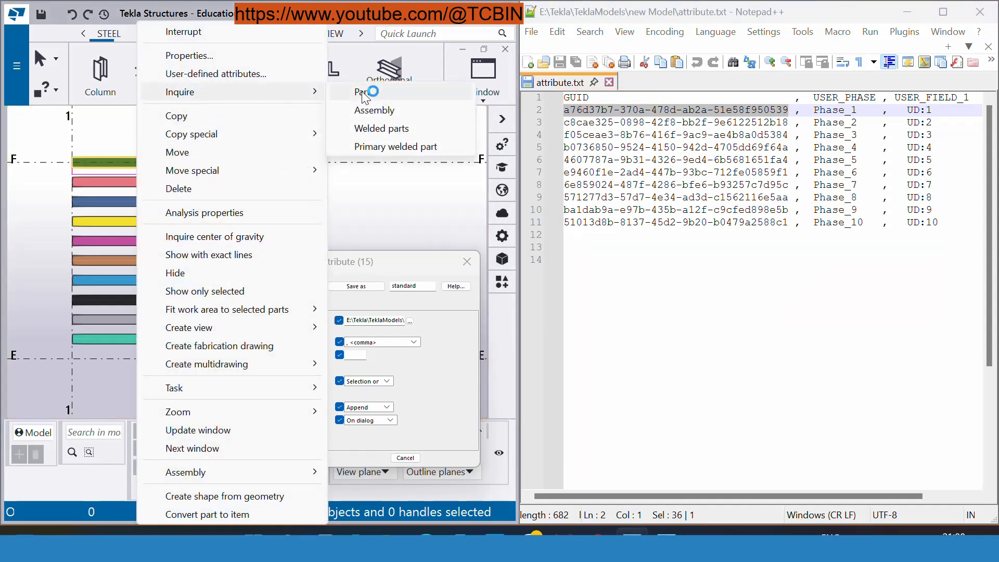
left_click(363, 91)
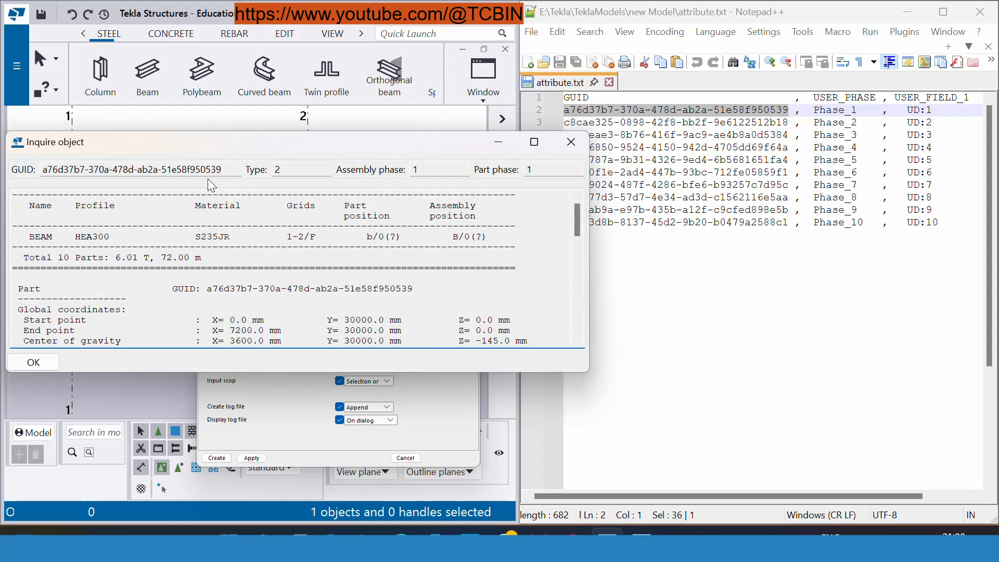
triple_click(137, 168)
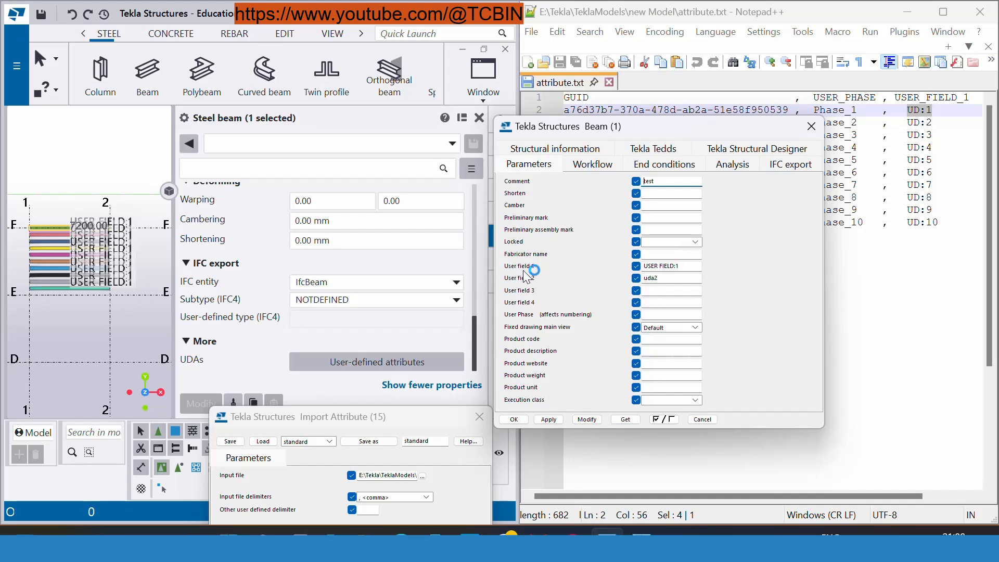
- Check the beam's User field 1 entry, USER FIELD:1
triple_click(662, 265)
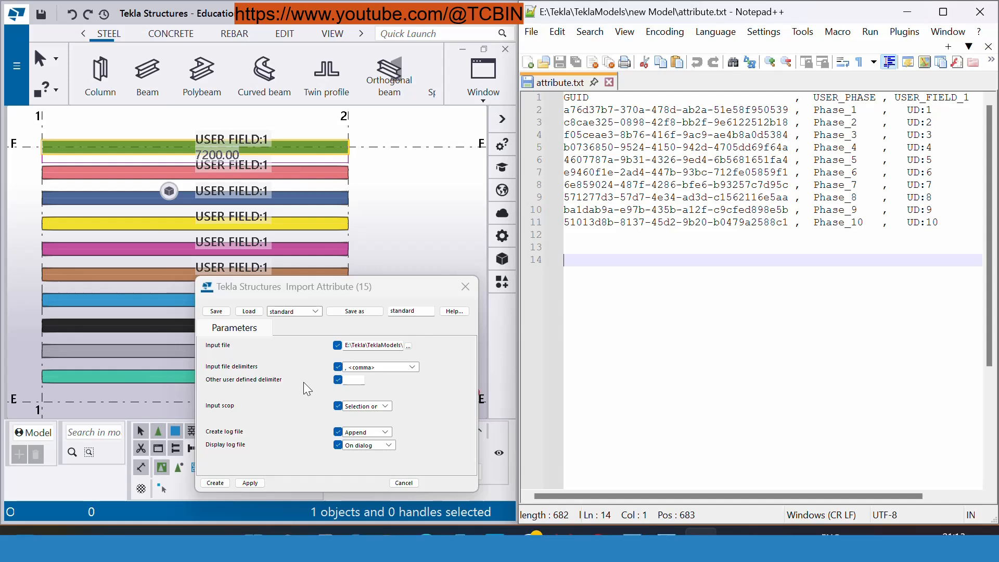
mouse_move(286, 369)
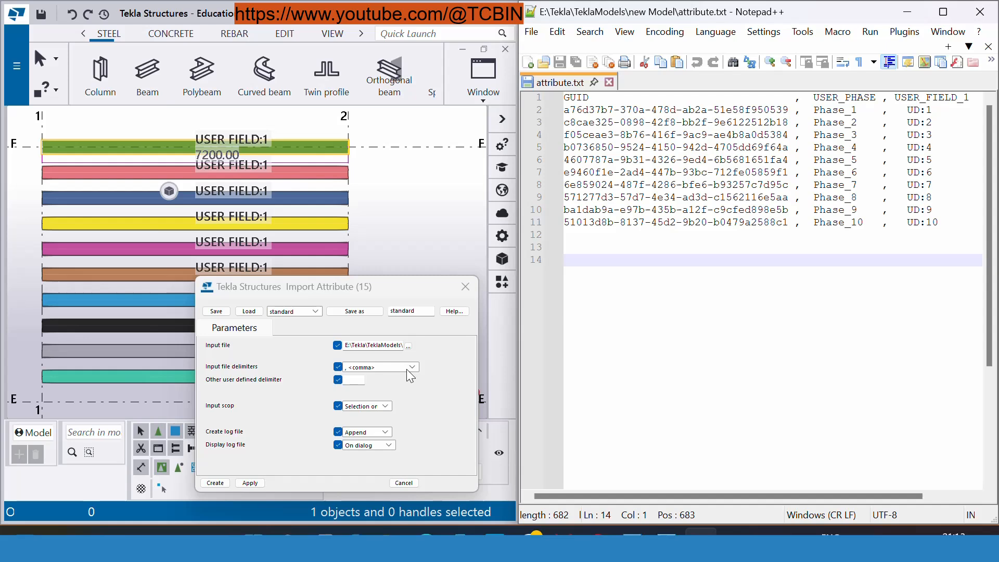
left_click(411, 366)
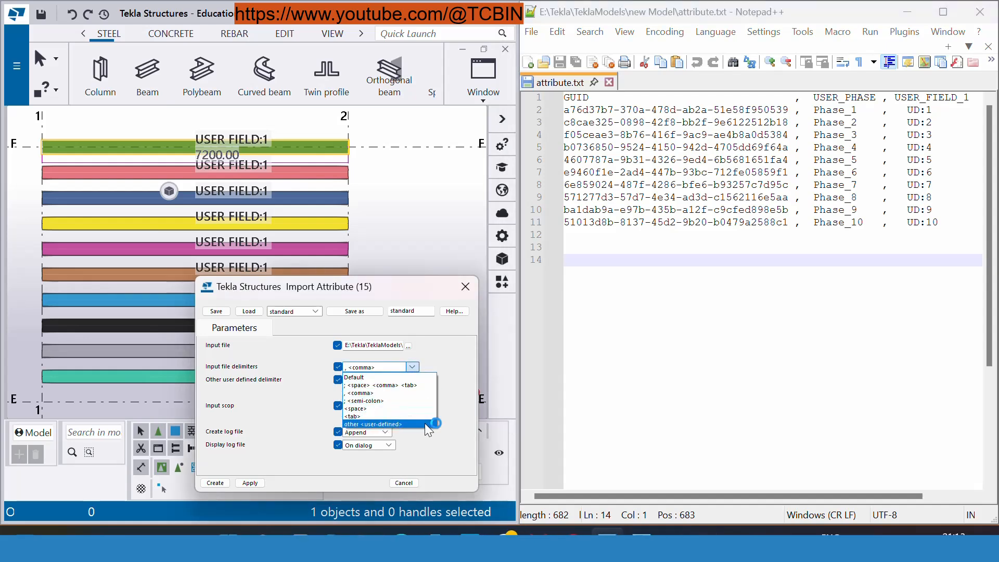
left_click(360, 392)
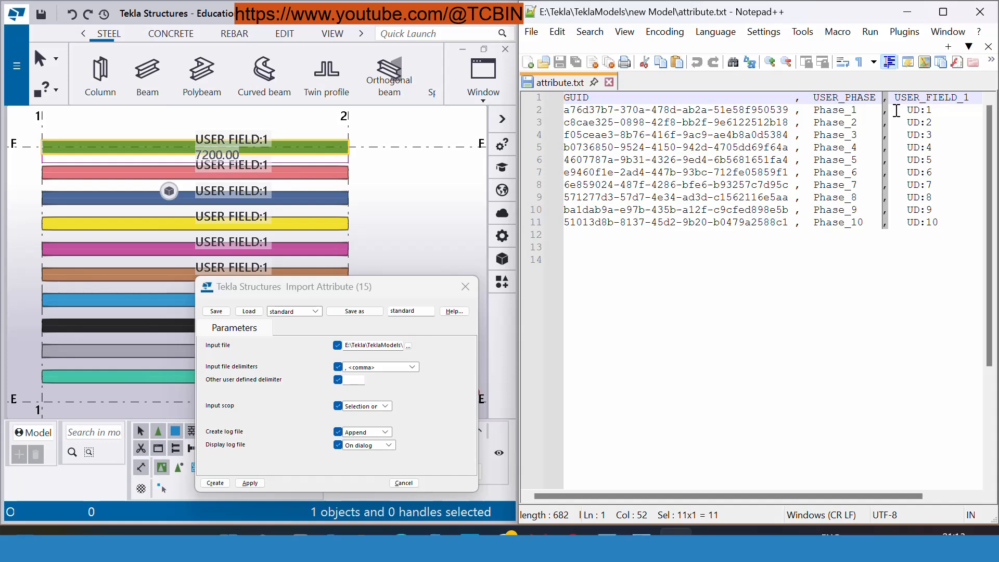
double_click(574, 97)
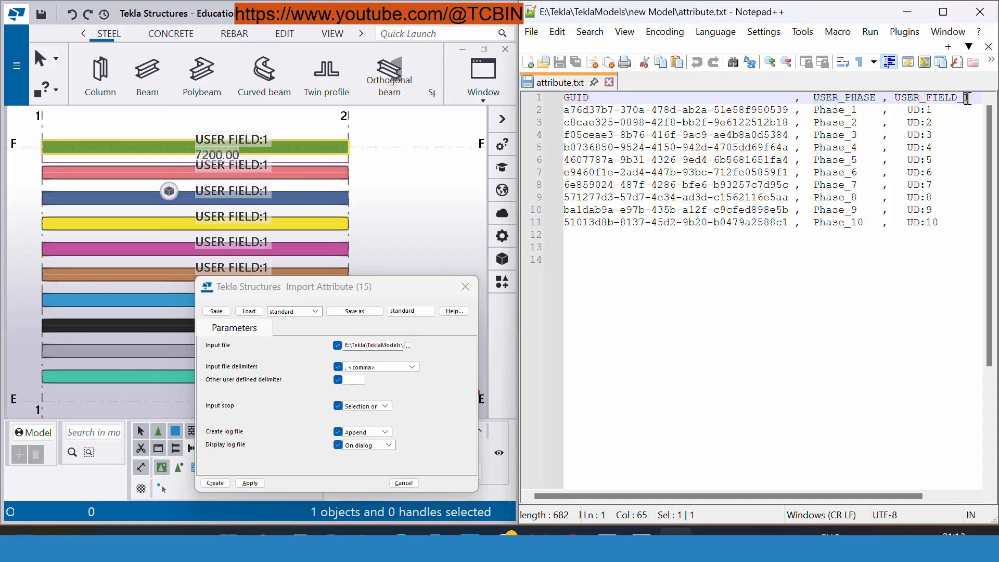
double_click(930, 98)
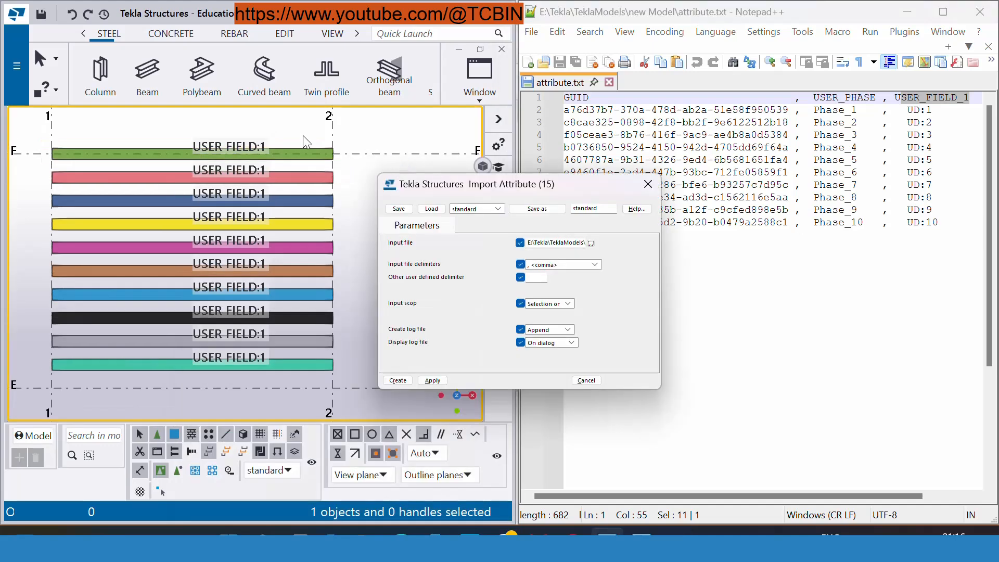
mouse_move(563, 199)
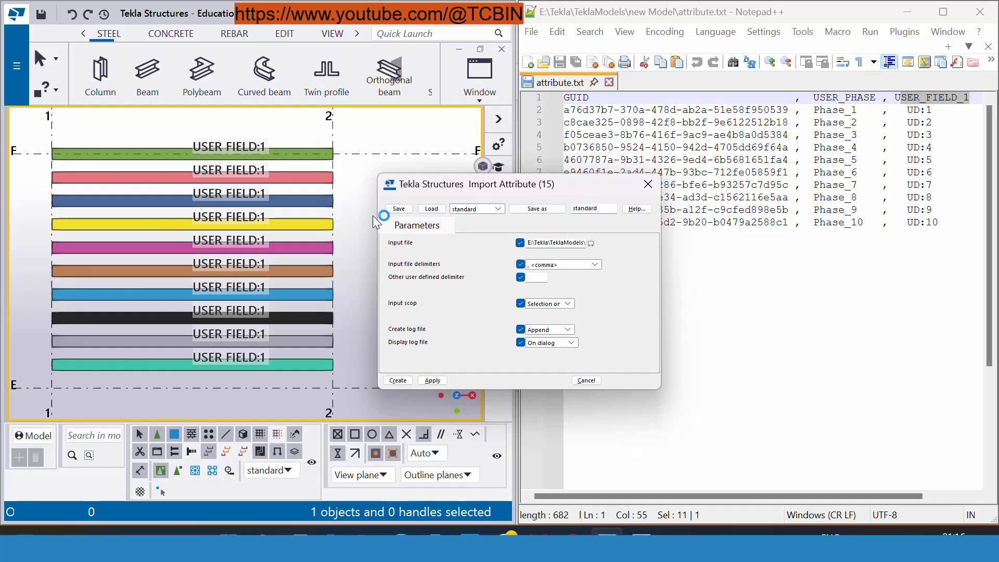
- Browse to attribute.txt in the new Model folder and confirm it as input file
left_click(590, 243)
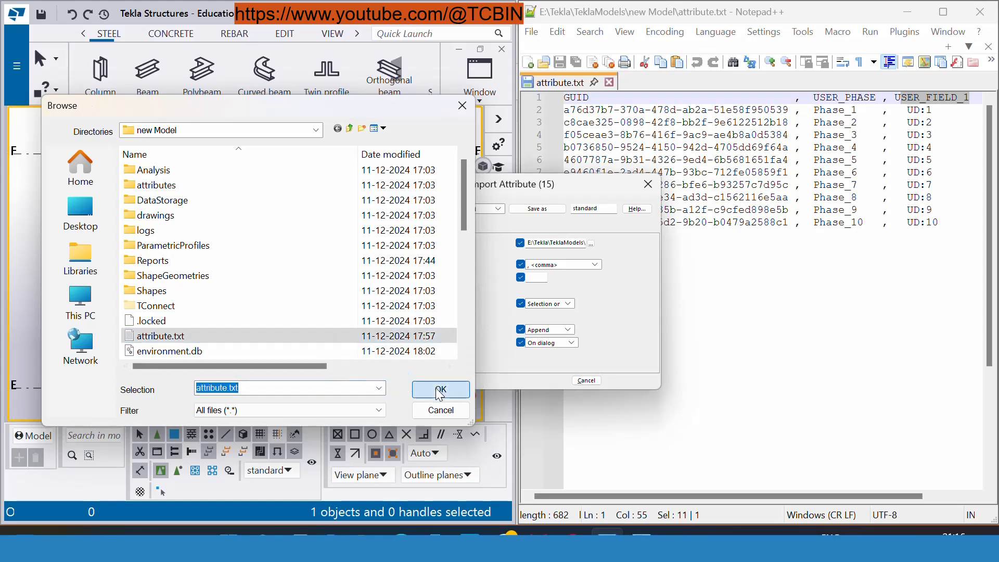
left_click(440, 390)
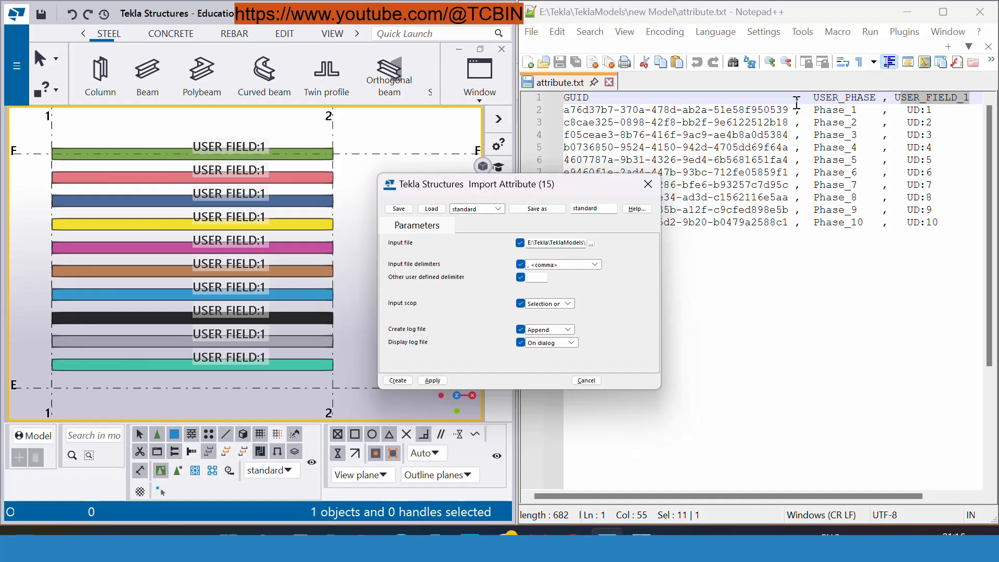
mouse_move(807, 217)
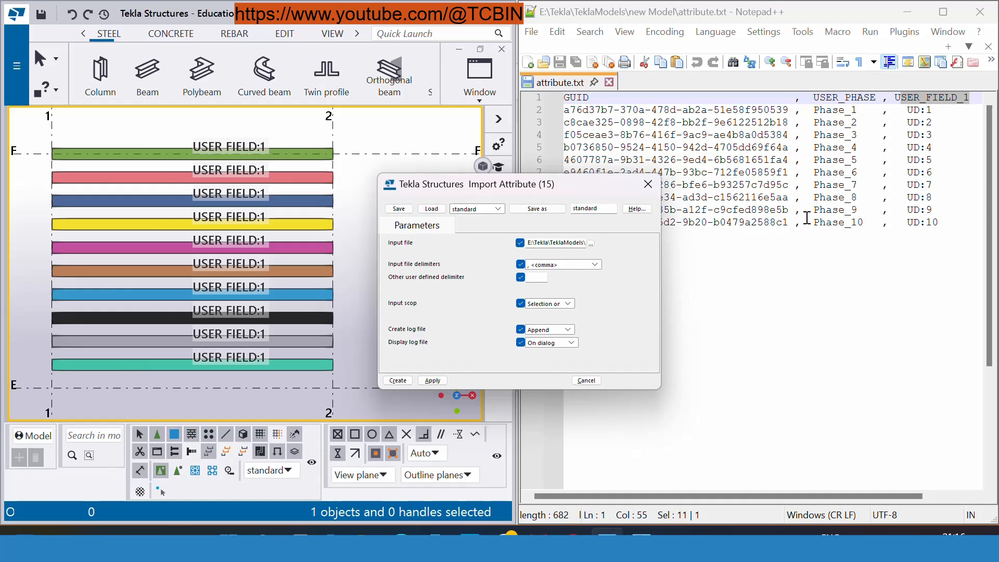
- Set the input file delimiter to <comma>
left_click(594, 264)
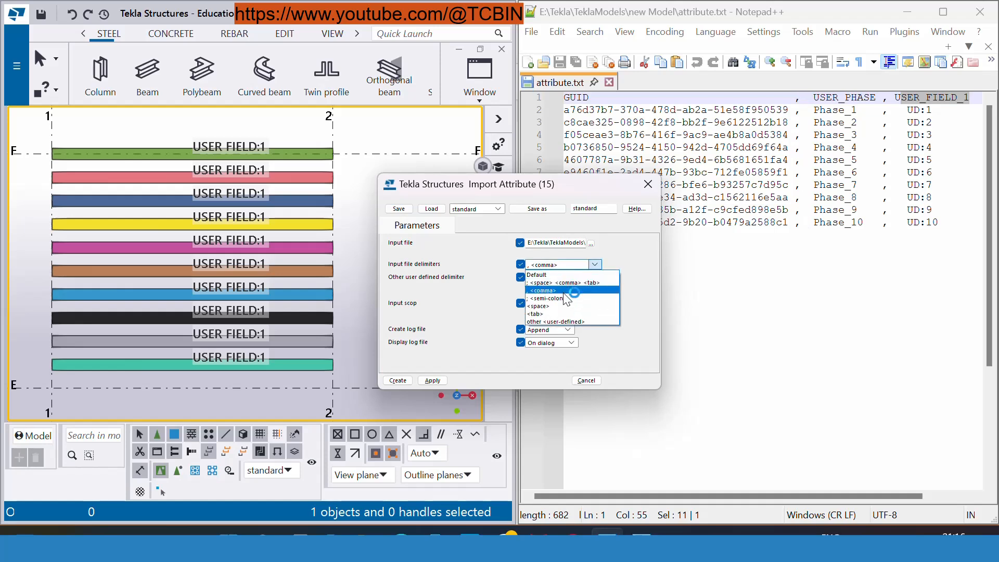
left_click(541, 290)
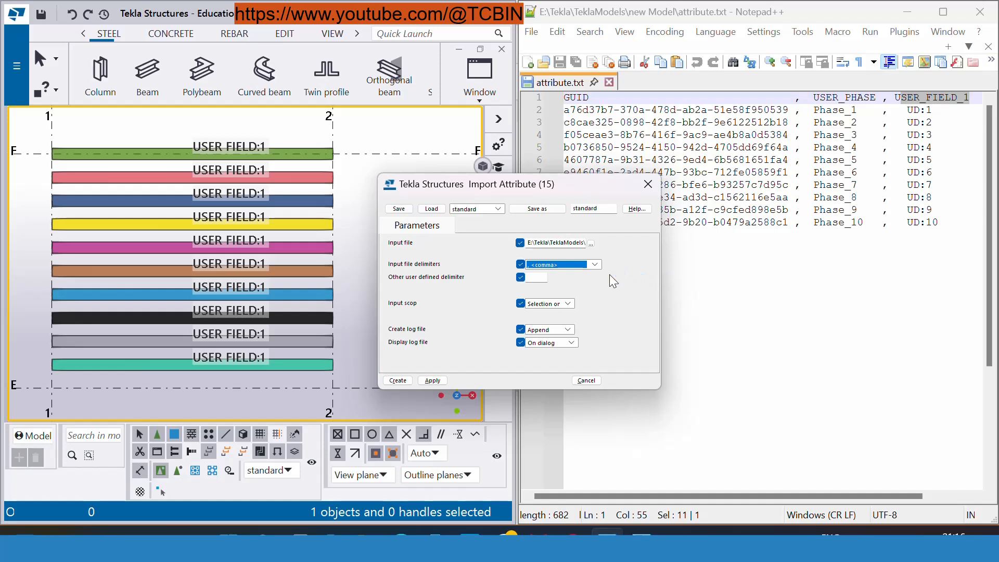
mouse_move(433, 287)
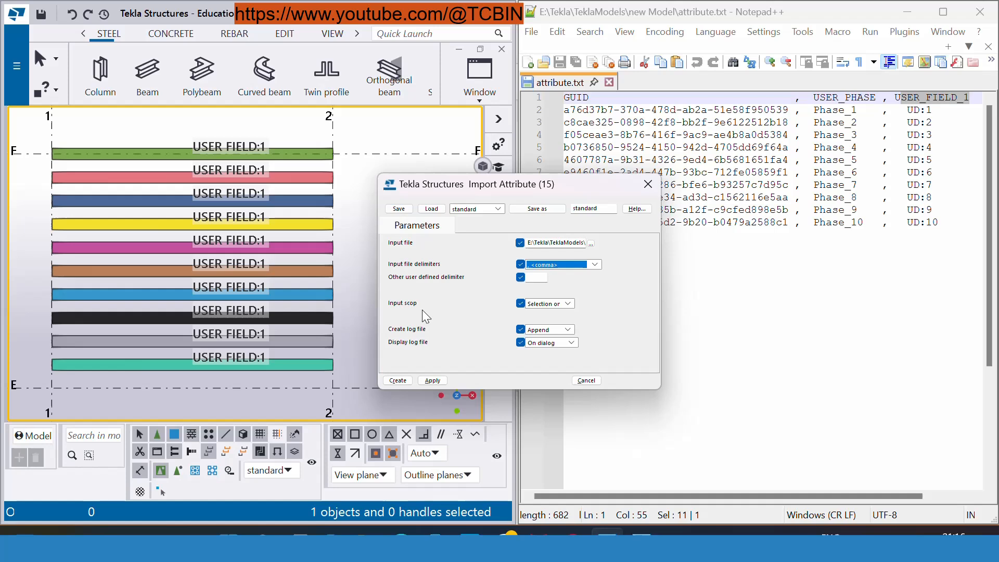
- Select the top five beams in the model view for the import
left_click(567, 303)
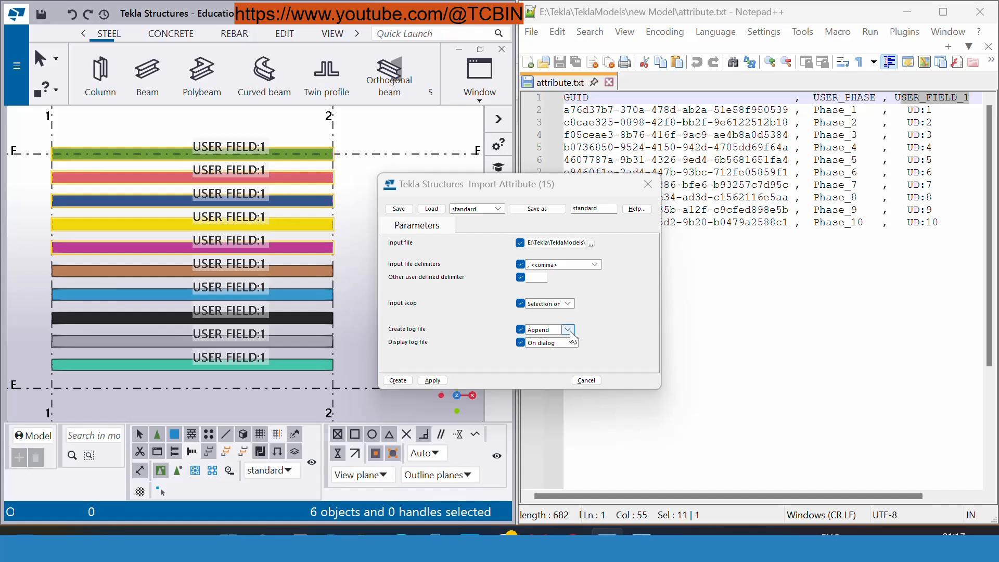
- Set the log file to Append with display off, then run the import on the selected beams
left_click(567, 330)
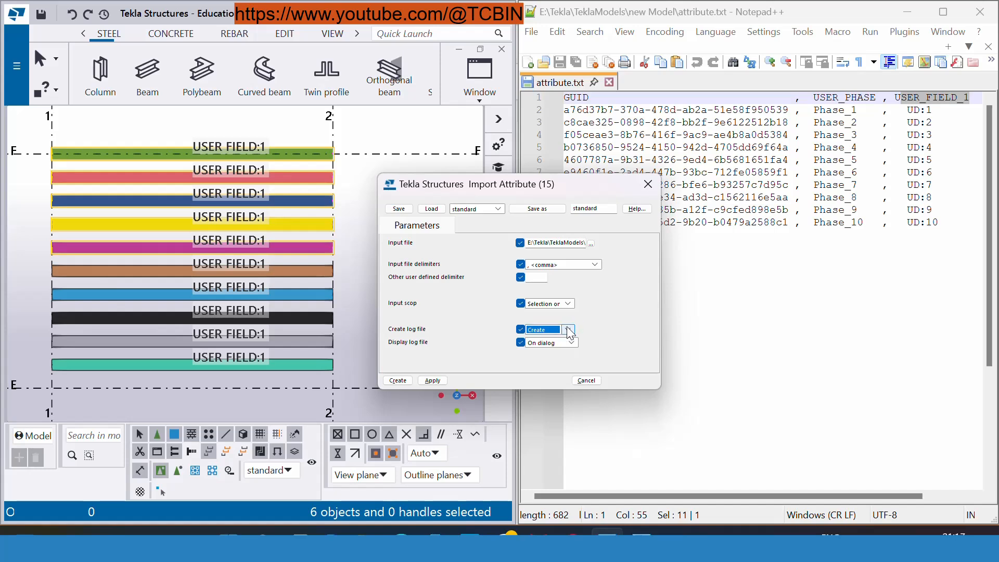
left_click(567, 329)
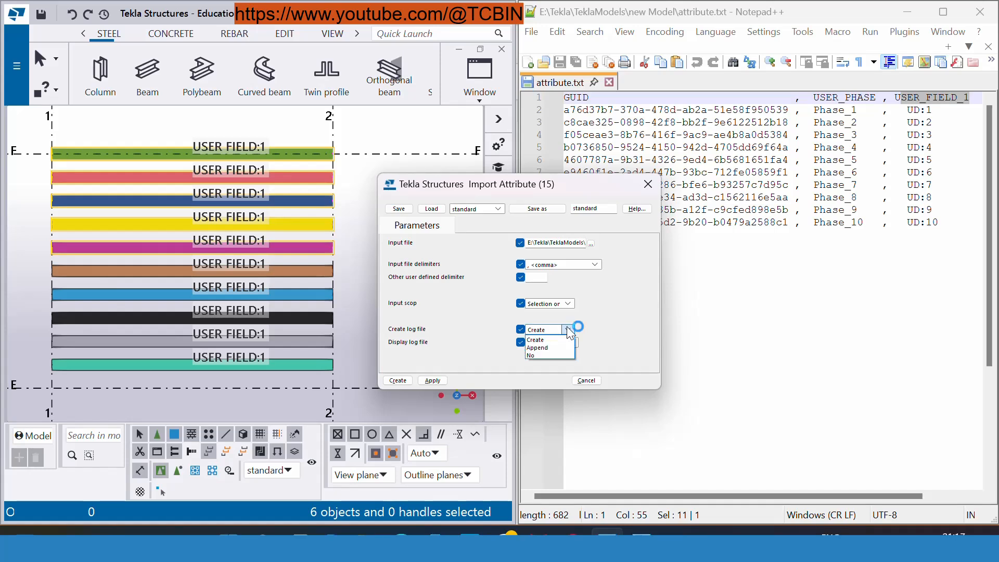
mouse_move(549, 348)
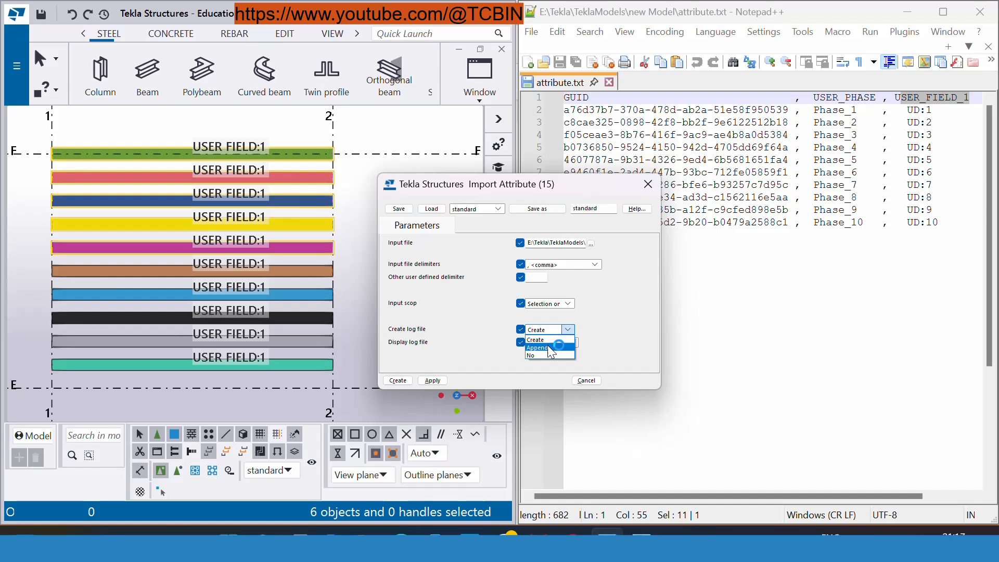
left_click(537, 349)
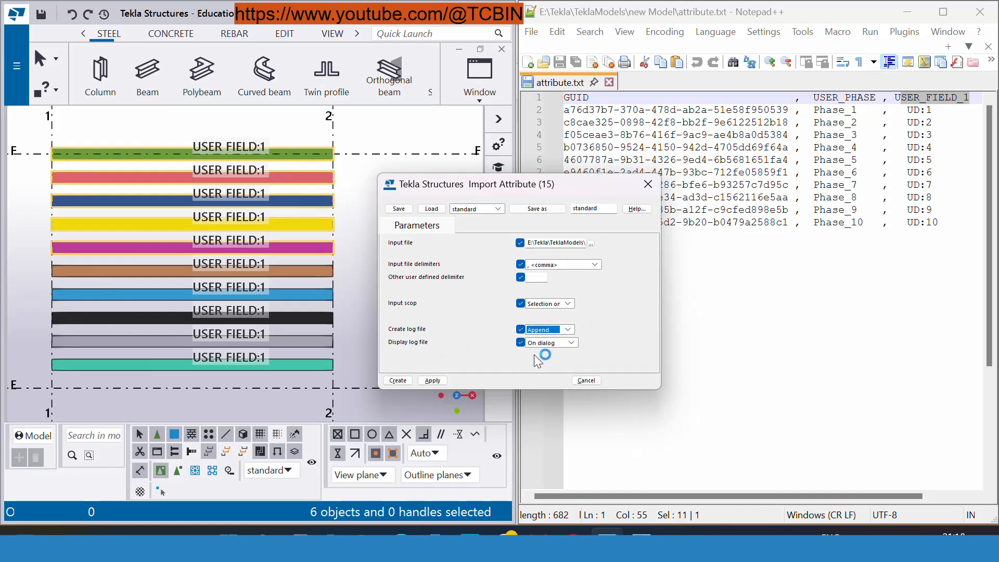
left_click(545, 343)
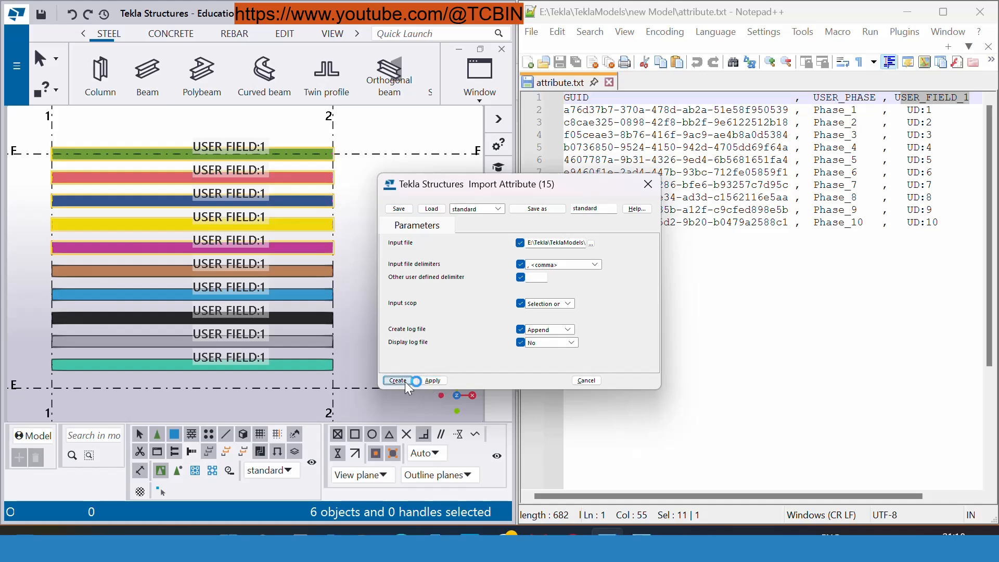
left_click(397, 380)
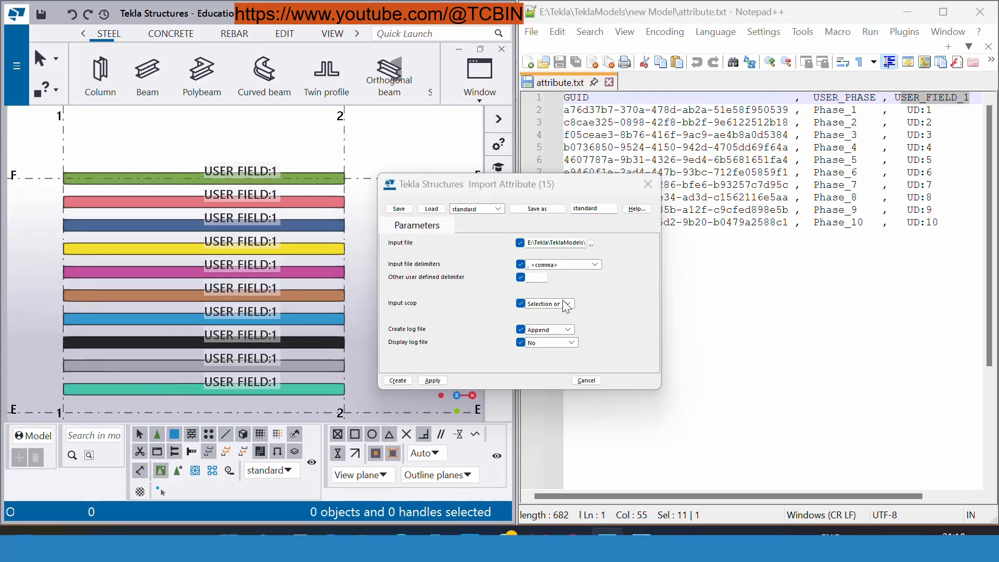
- Change the import scope to Entire model and apply the settings
left_click(571, 303)
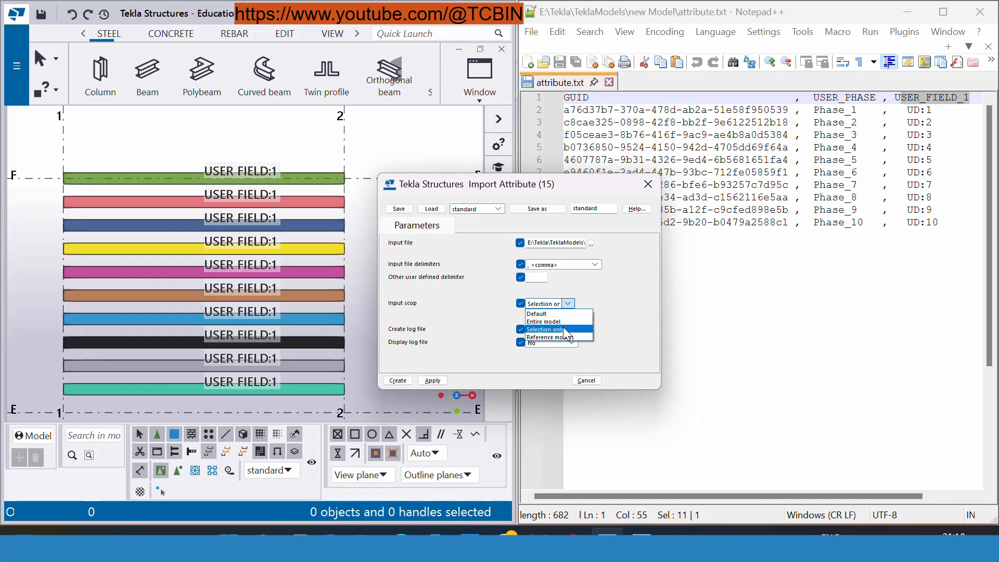
mouse_move(557, 321)
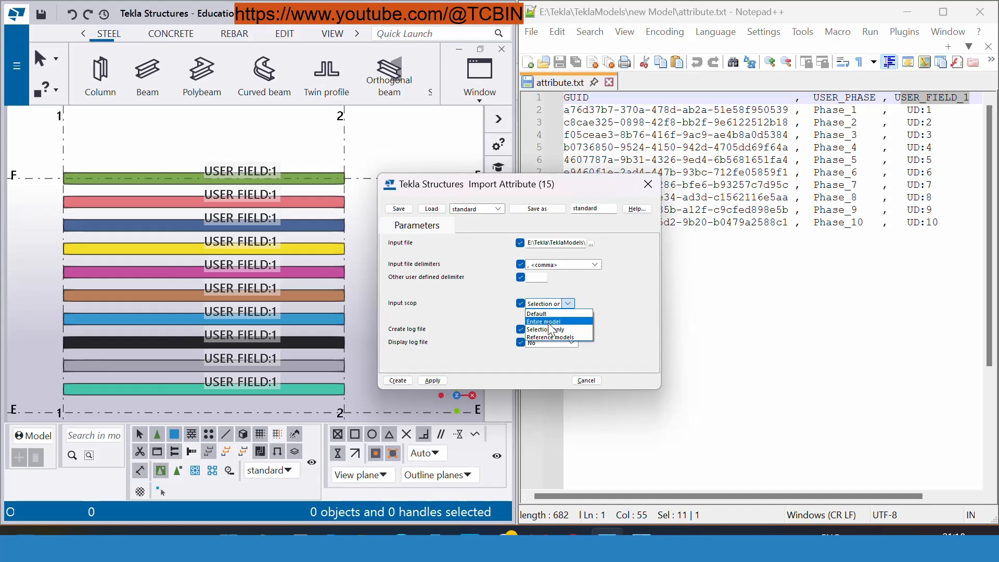
left_click(541, 321)
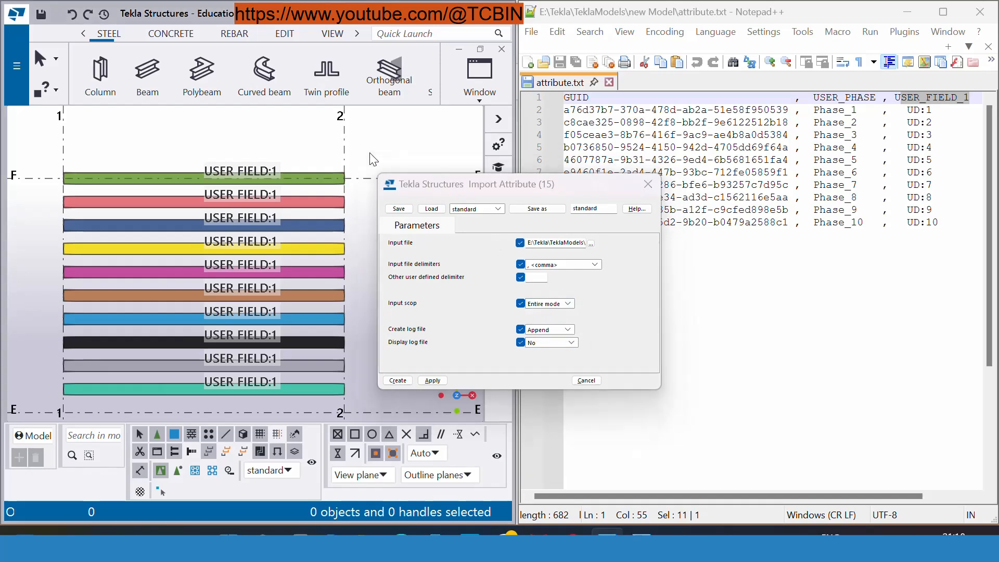
left_click(431, 380)
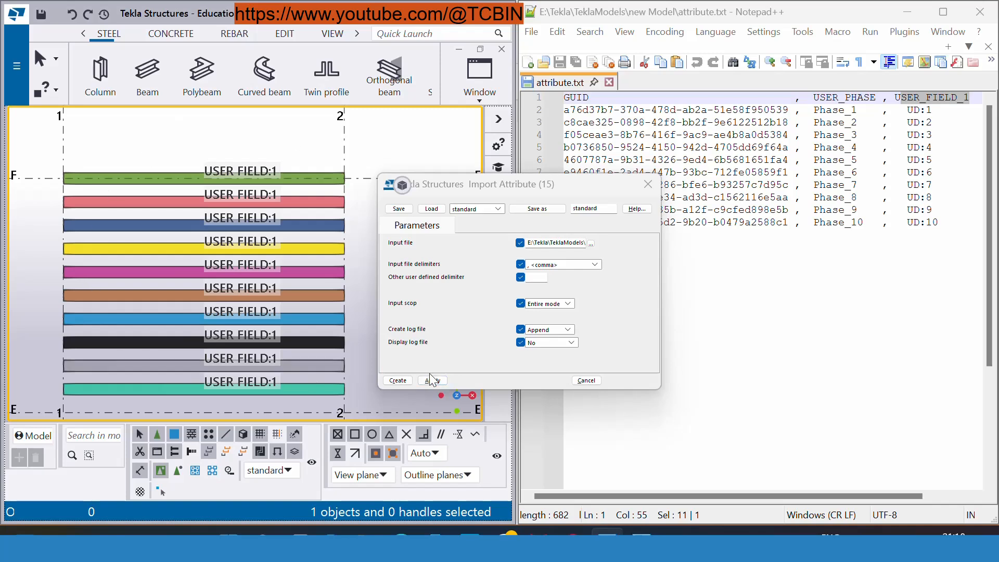
left_click(432, 381)
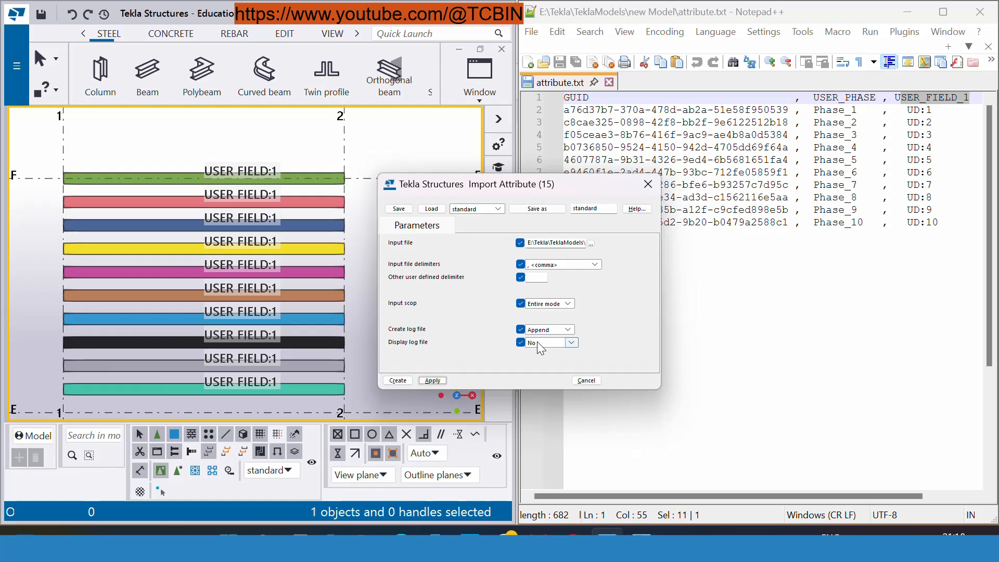
- Set the log to display in a dialog and rerun the attribute import
left_click(570, 342)
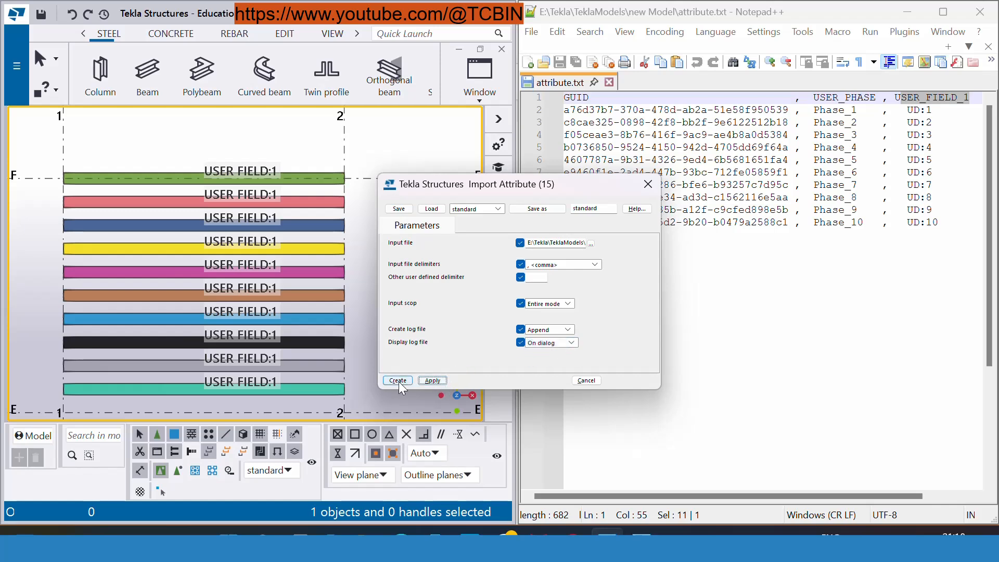
left_click(396, 380)
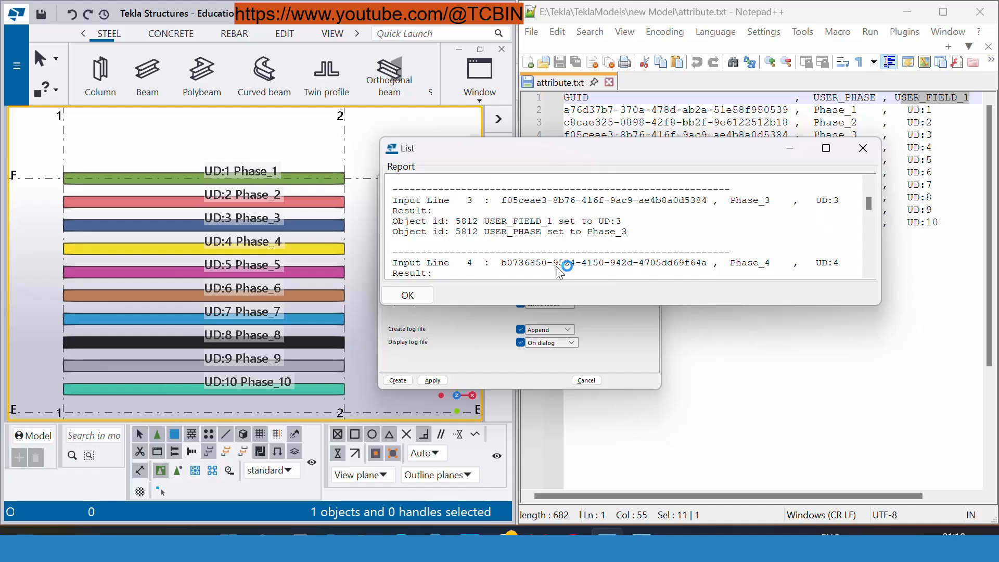
- Review and close the import report, then scroll across the Notepad++ text file
scroll("down", 3)
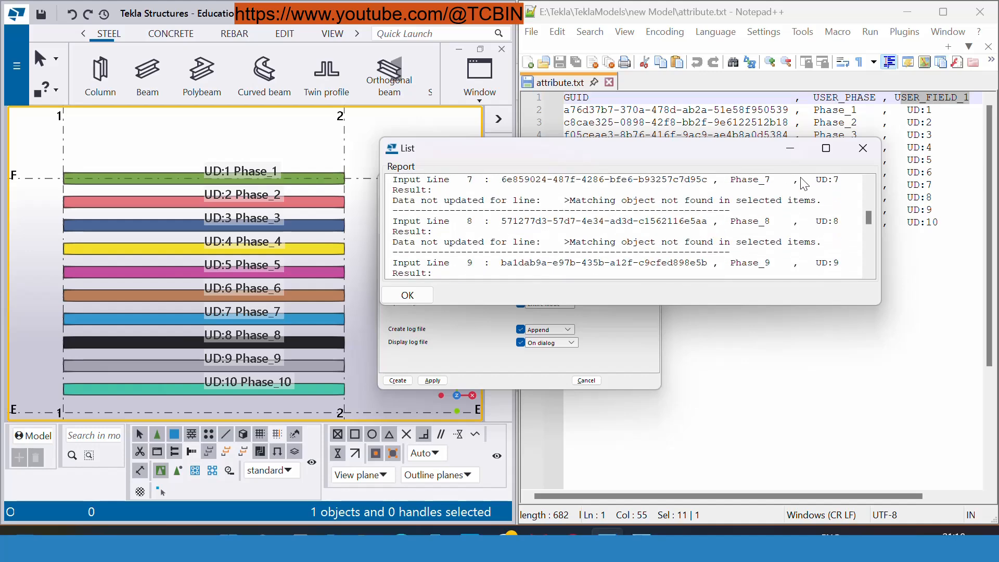
left_click(407, 295)
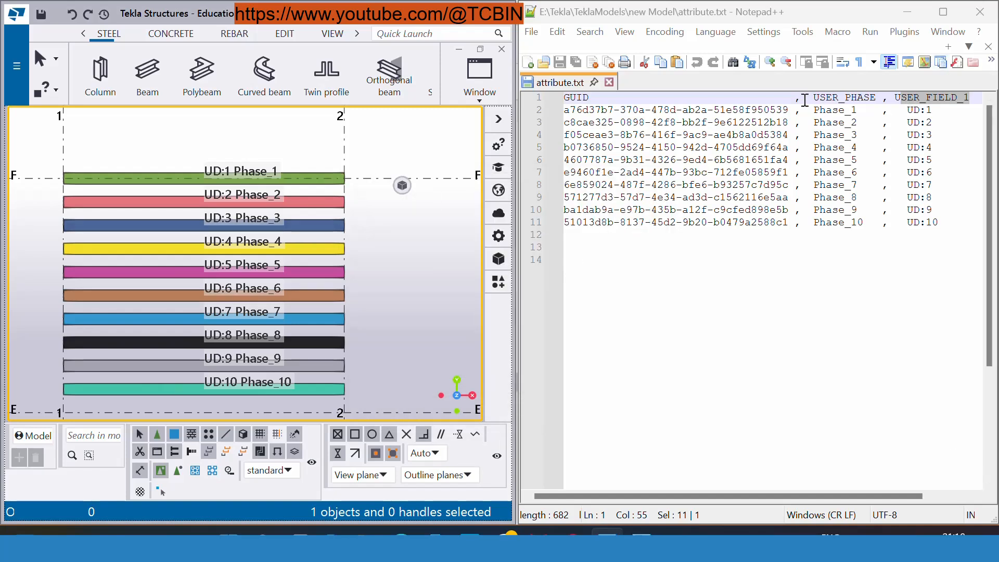
scroll("right", 3)
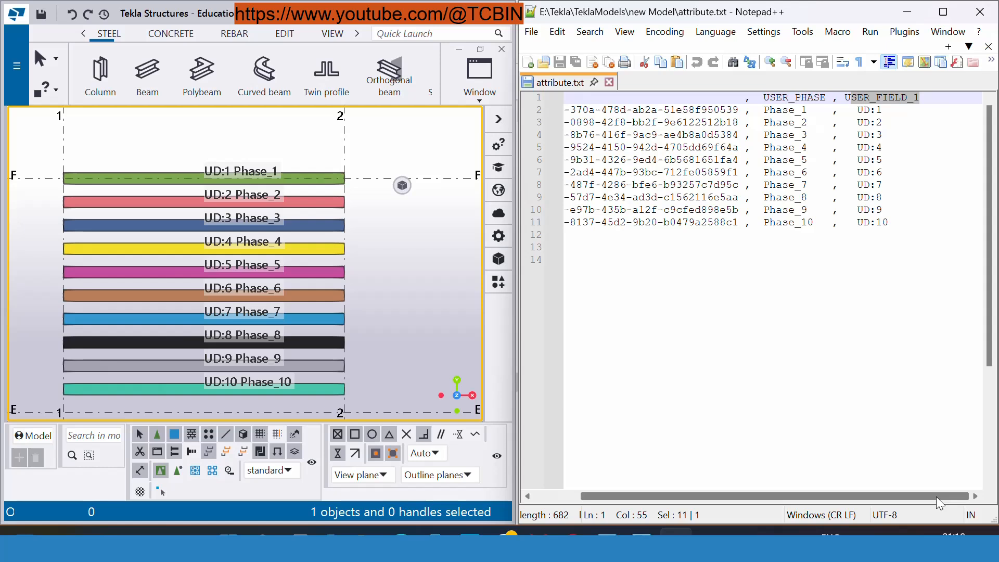